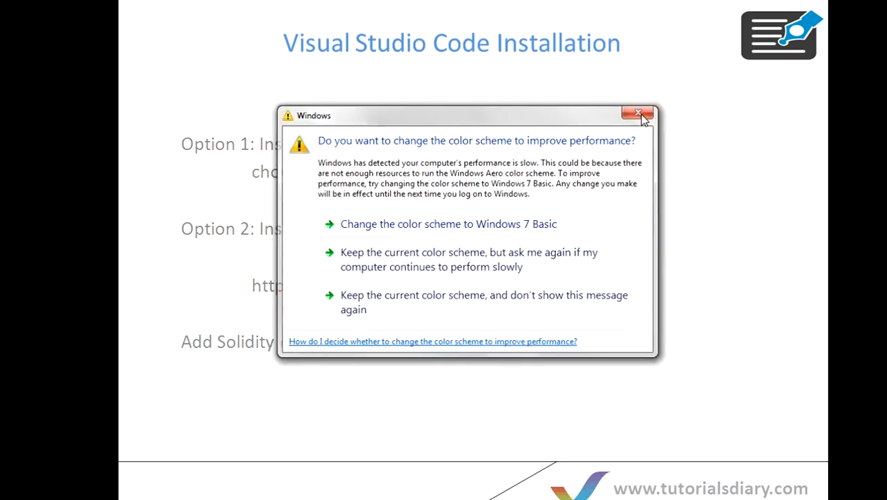
# Step: Keep the current Windows colour scheme, dismissing the performance warning over PowerPoint
pyautogui.click(638, 114)
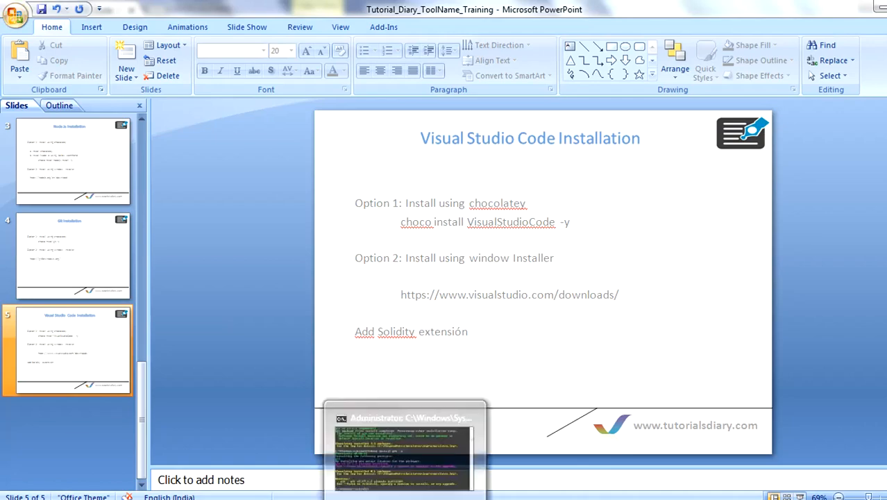
# Step: Run 'choco install VisualStudioCode -y' in the administrator Command Prompt
pyautogui.click(405, 444)
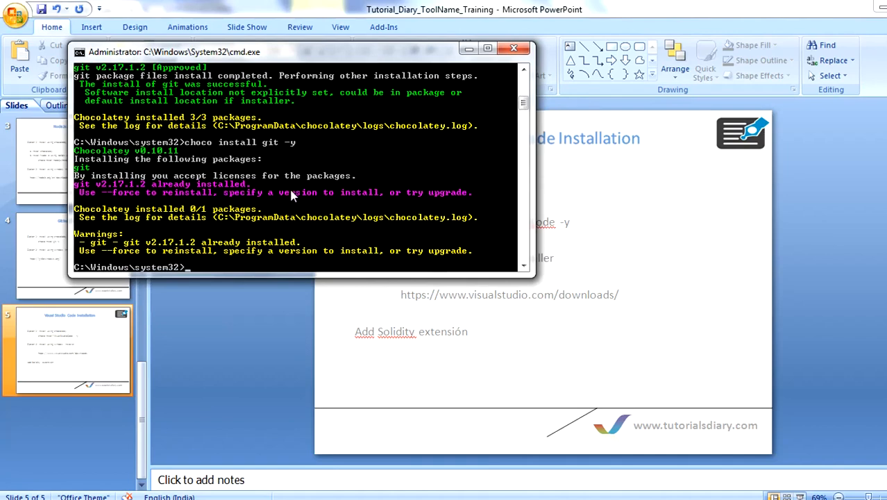
pyautogui.write('choco install Vis')
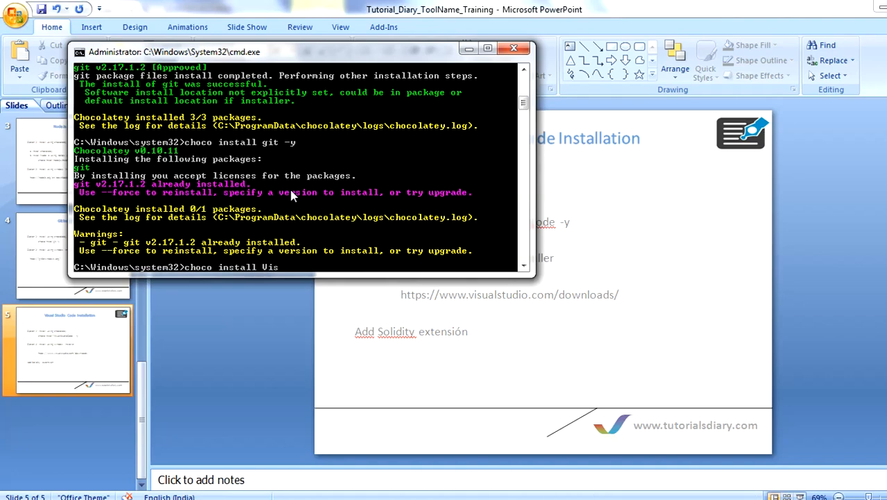
pyautogui.write('ualS')
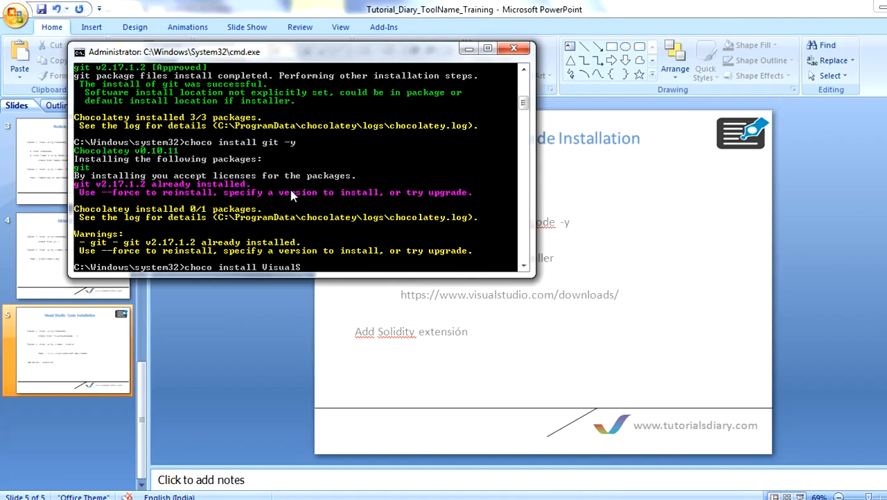
pyautogui.write('tudio')
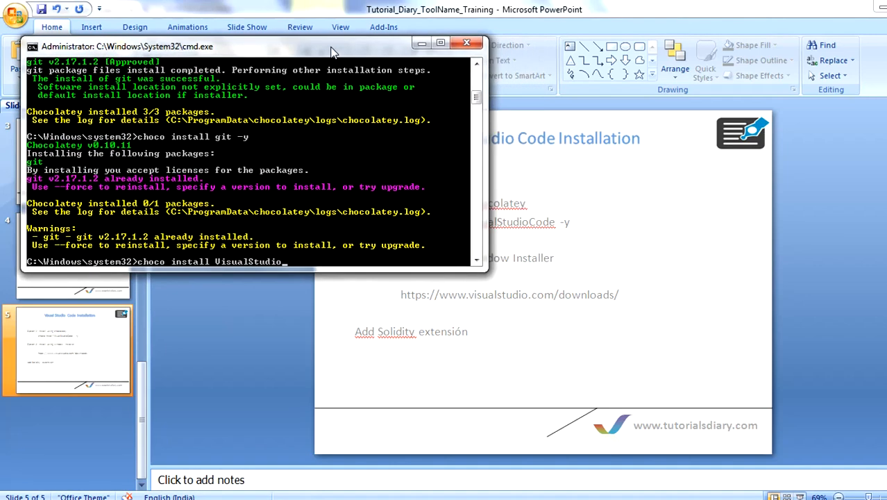
pyautogui.write('Code')
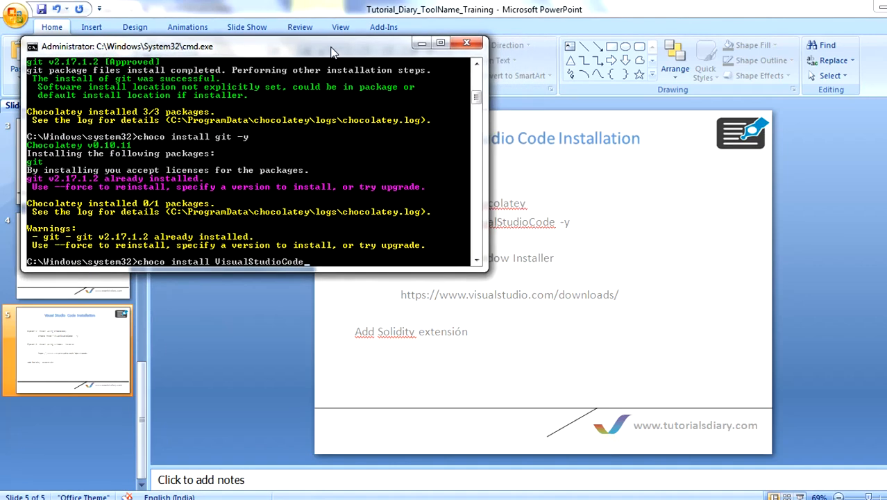
pyautogui.write('-y')
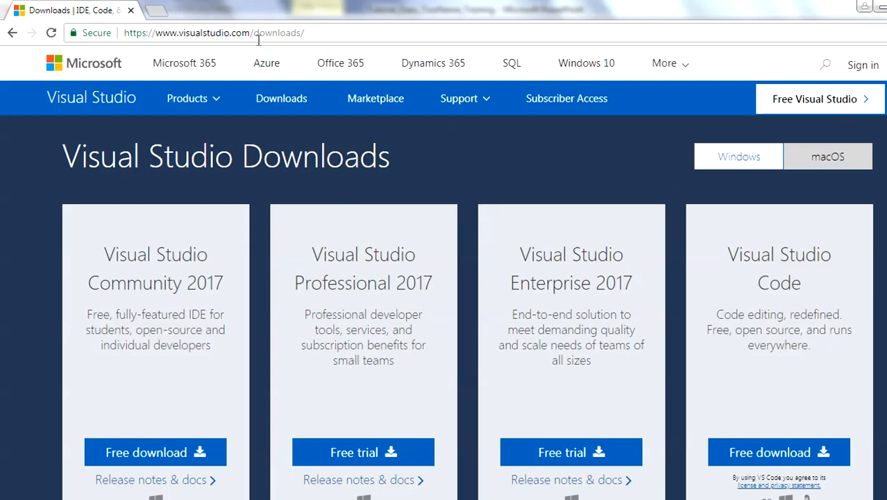
pyautogui.moveTo(227, 40)
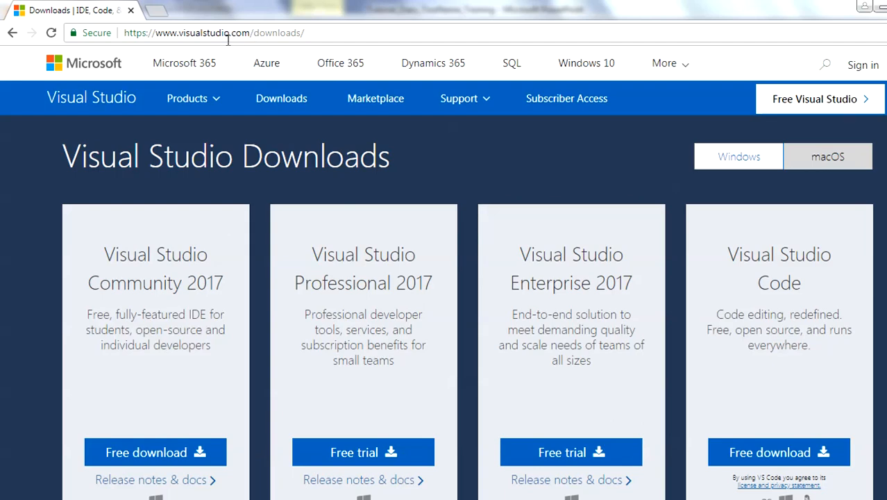
pyautogui.moveTo(436, 222)
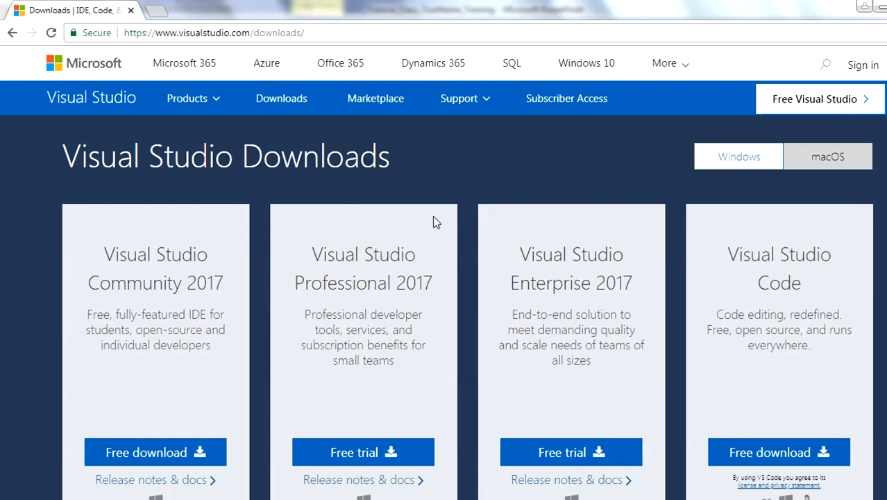
pyautogui.moveTo(779, 266)
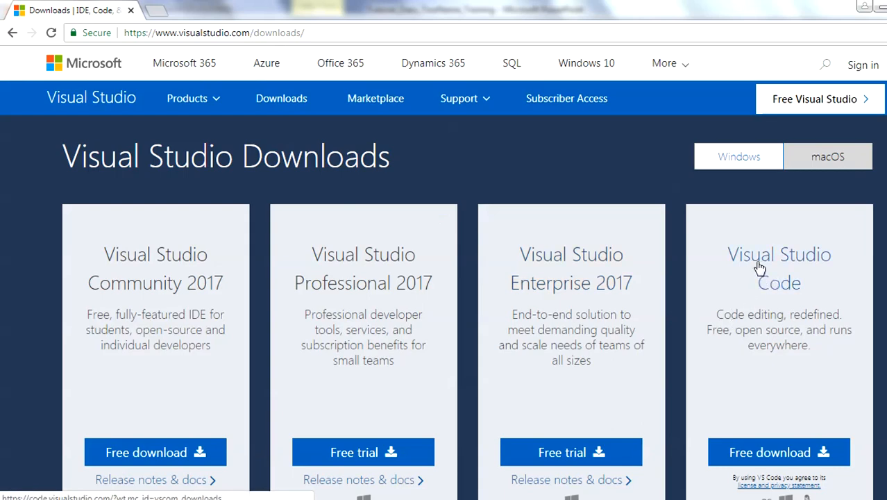
pyautogui.moveTo(770, 455)
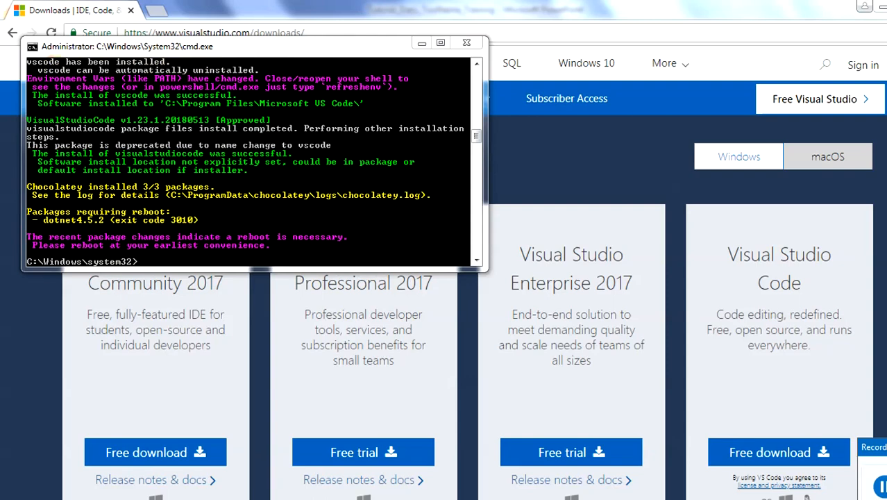
pyautogui.moveTo(816, 455)
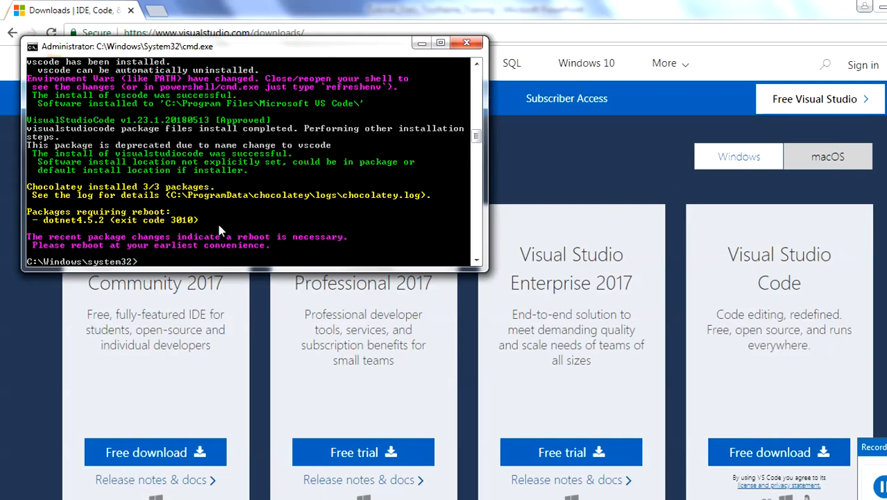
pyautogui.moveTo(273, 159)
pyautogui.write('v')
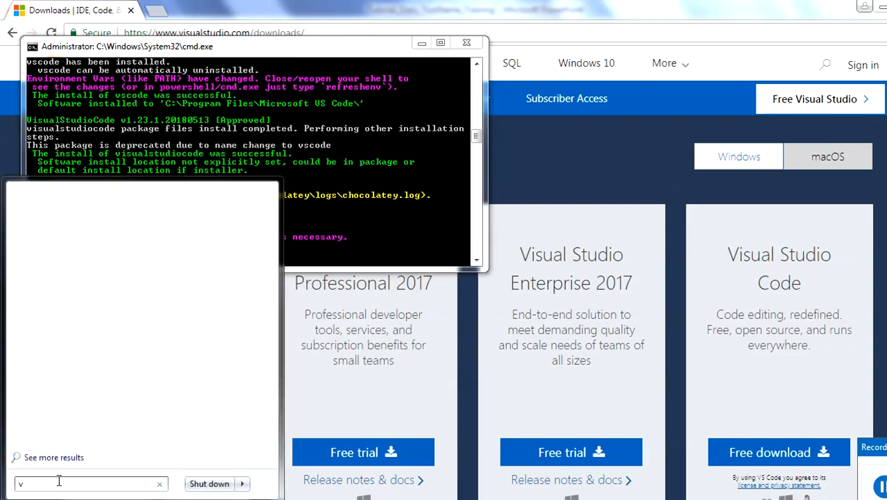
# Step: Search the Start menu for Visual Studio Code to launch it
pyautogui.write('is')
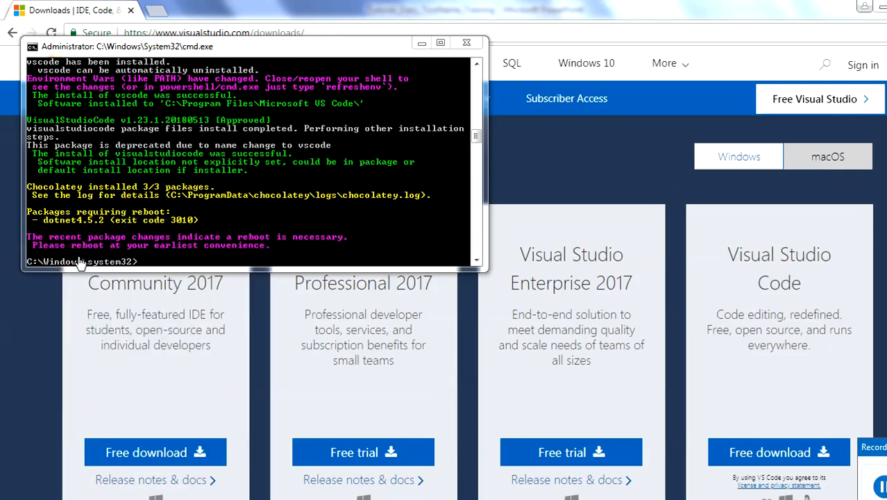
pyautogui.moveTo(467, 261)
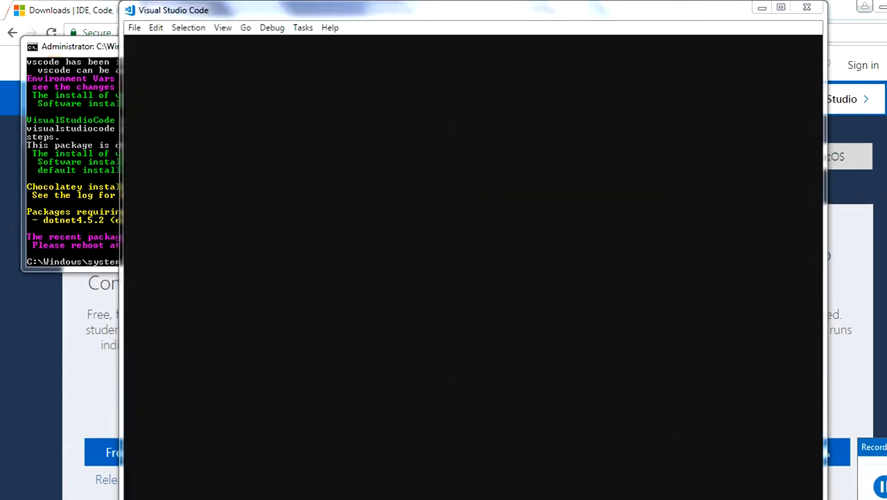
# Step: Show the Extensions: Marketplace view from the Activity Bar
pyautogui.click(142, 192)
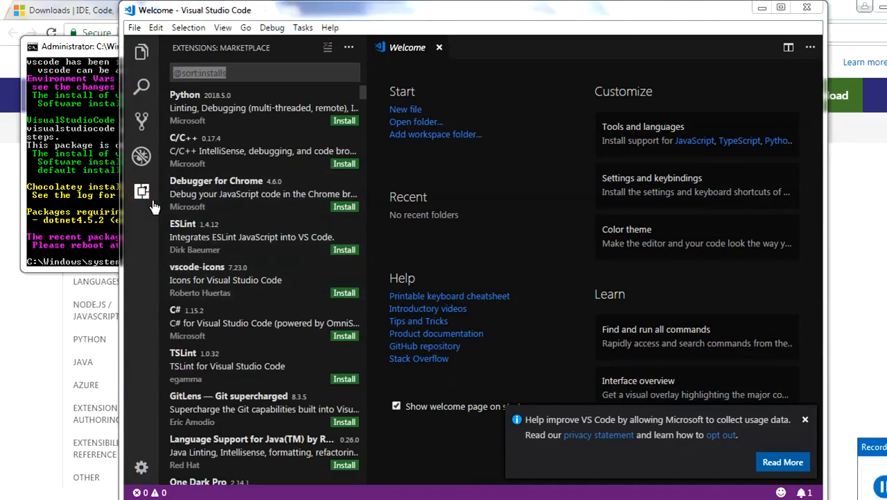
pyautogui.moveTo(141, 52)
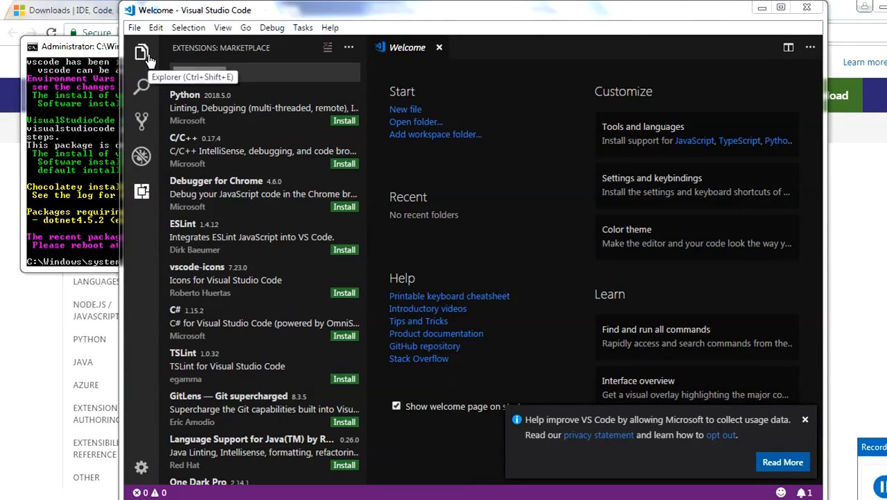
pyautogui.moveTo(141, 192)
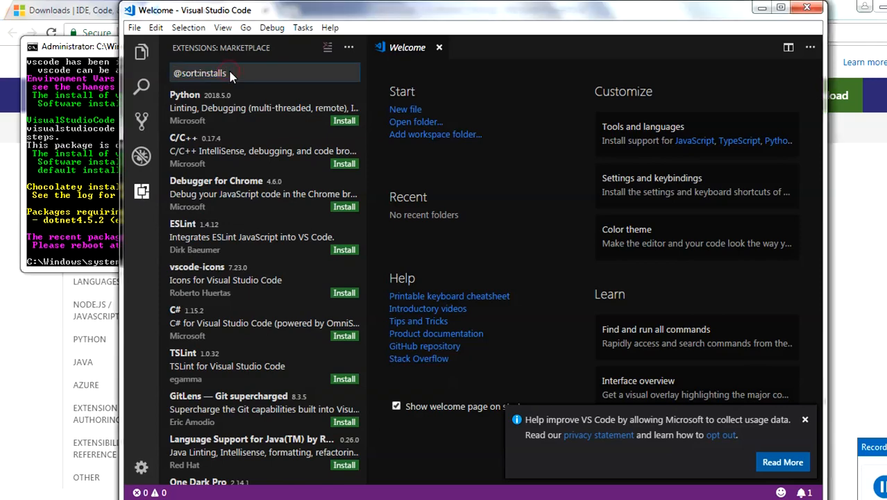
# Step: Search the marketplace for 'solidity' and start installing the Juan Blanco Solidity extension
pyautogui.write('s')
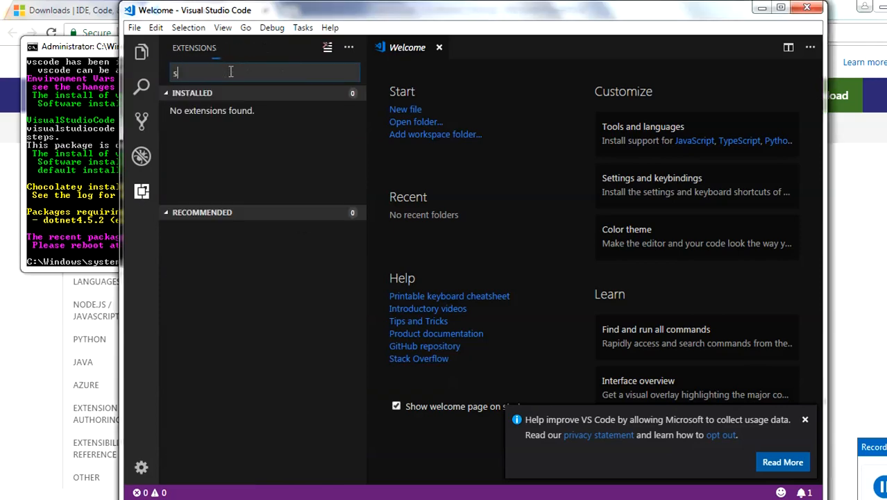
pyautogui.write('olid')
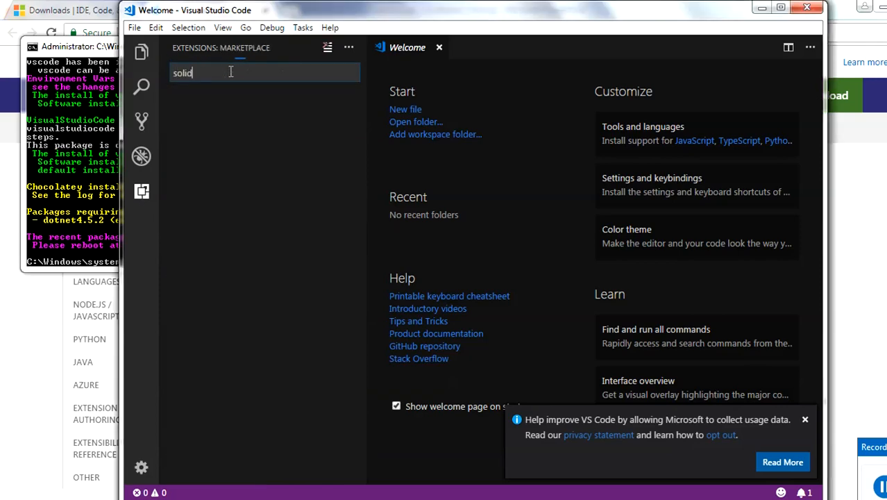
pyautogui.write('ity')
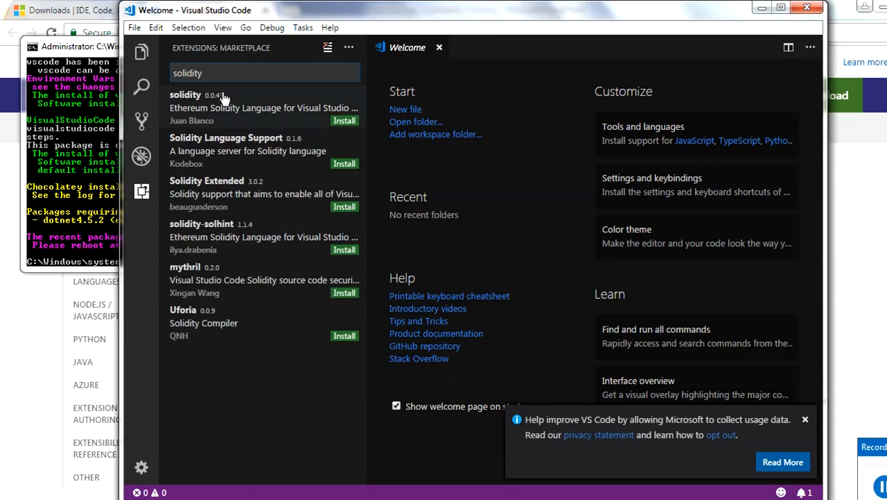
pyautogui.moveTo(222, 103)
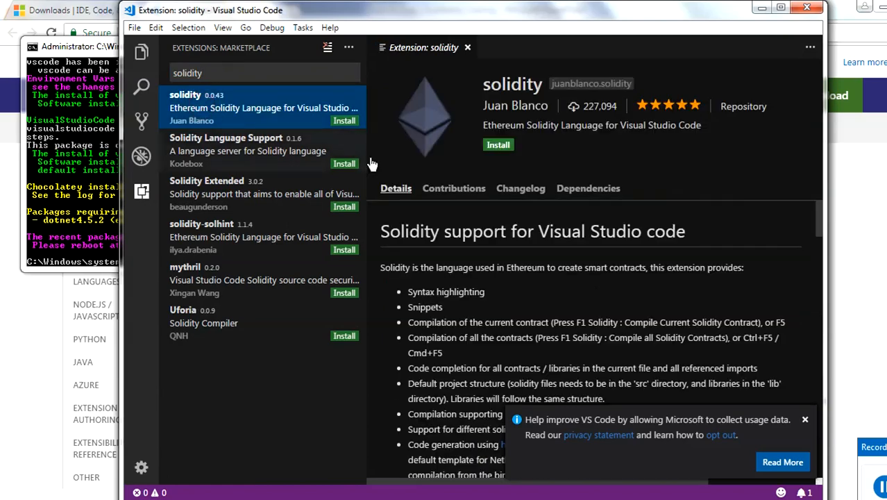
pyautogui.click(497, 144)
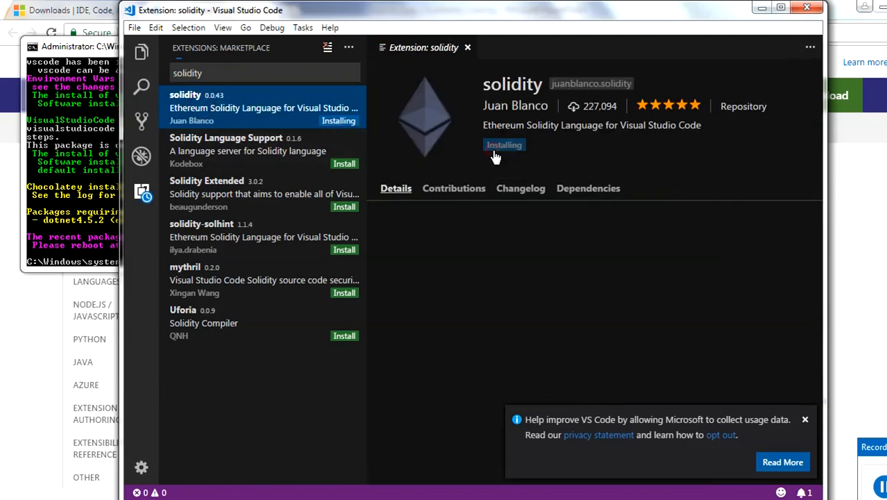